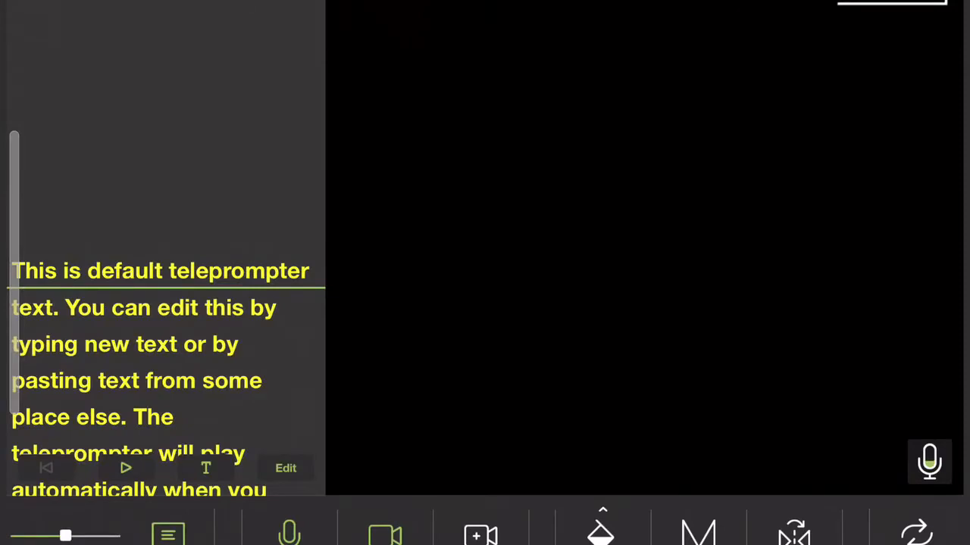
# Open the Teleprompt text editor from the Edit button under the default script.
pyautogui.click(285, 468)
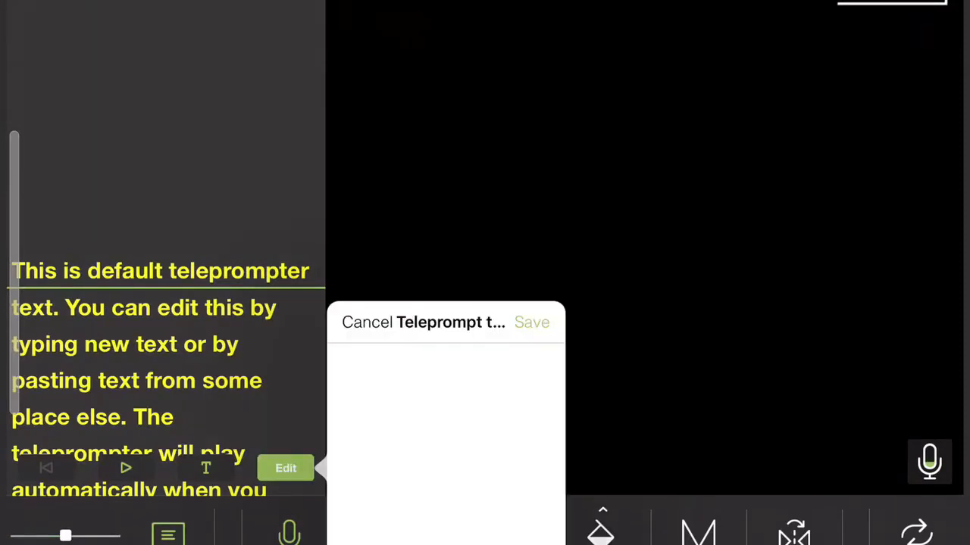